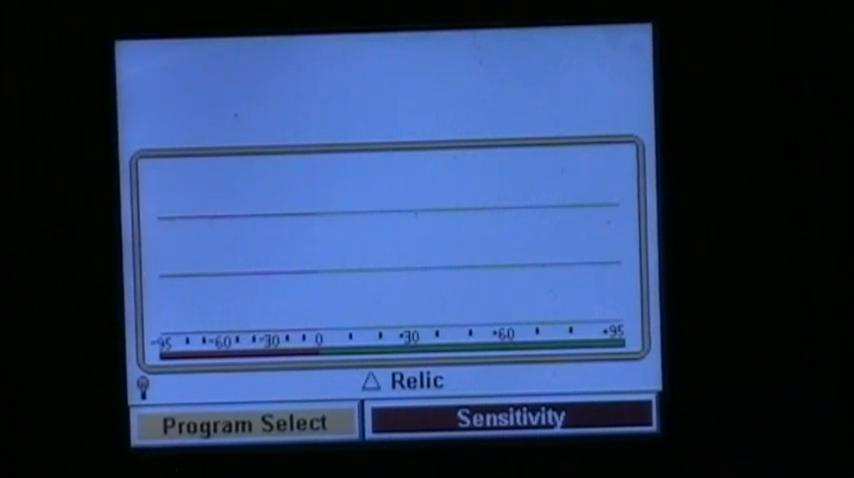
Step: Bring up the main settings menu and enter the Discrimination settings page
{"action": "left_click", "coordinate": [252, 420]}
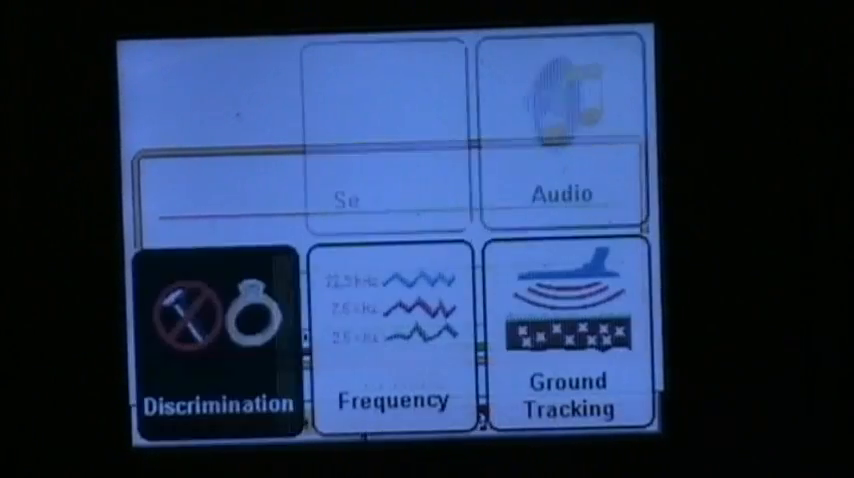
{"action": "left_click", "coordinate": [216, 344]}
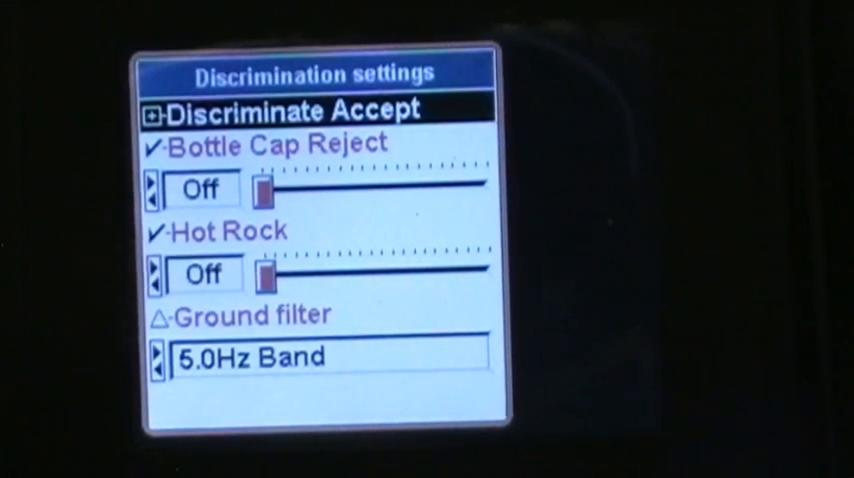
Step: Expand Discriminate Accept to show the individual VDI checkbox list starting at -96
{"action": "left_click", "coordinate": [154, 108]}
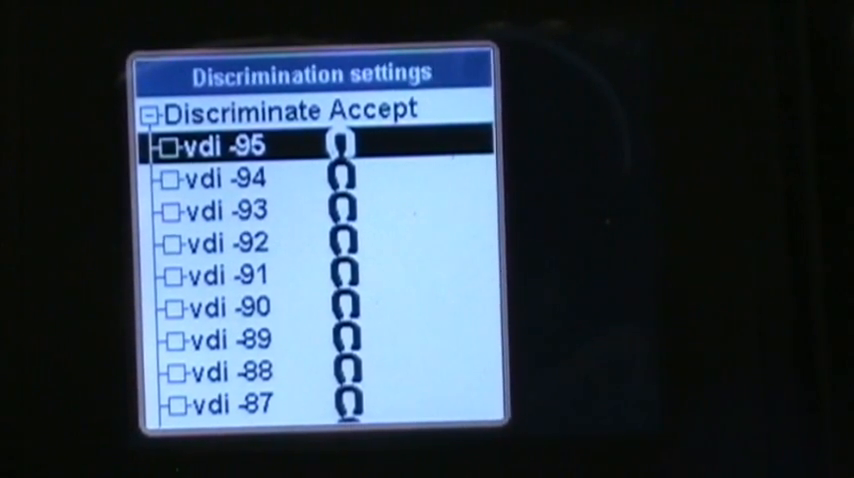
Step: Tick VDI values -95 through -80 as accepted and leave -79 unticked
{"action": "left_click", "coordinate": [172, 148]}
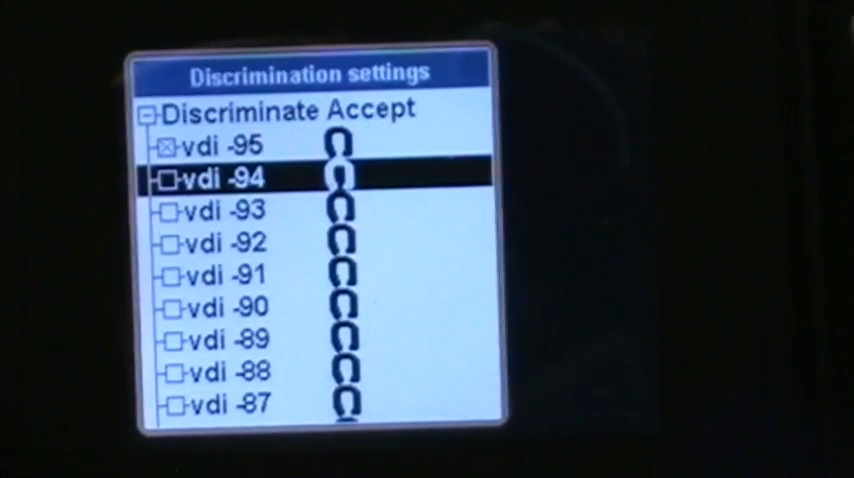
{"action": "left_click", "coordinate": [164, 178]}
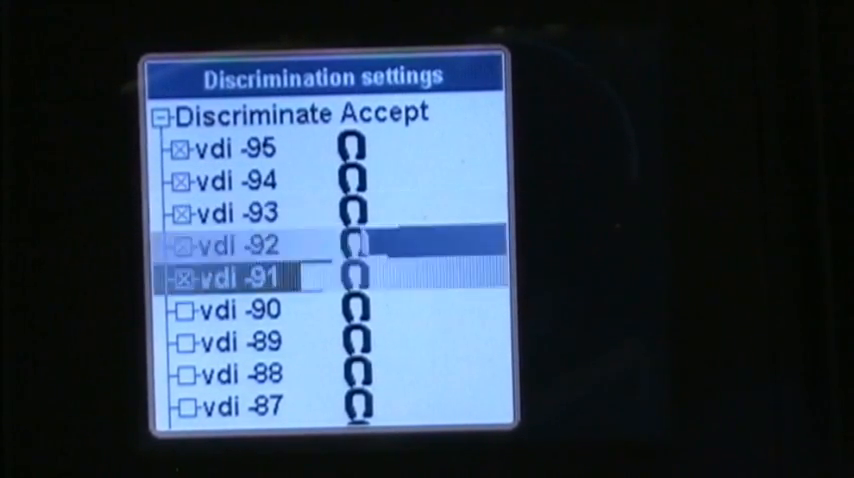
{"action": "scroll", "scroll_direction": "down", "scroll_amount": 3}
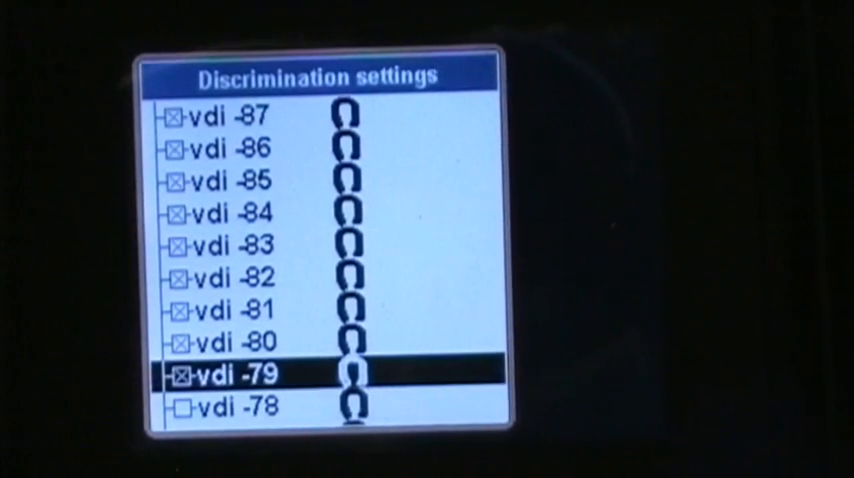
{"action": "left_click", "coordinate": [180, 376]}
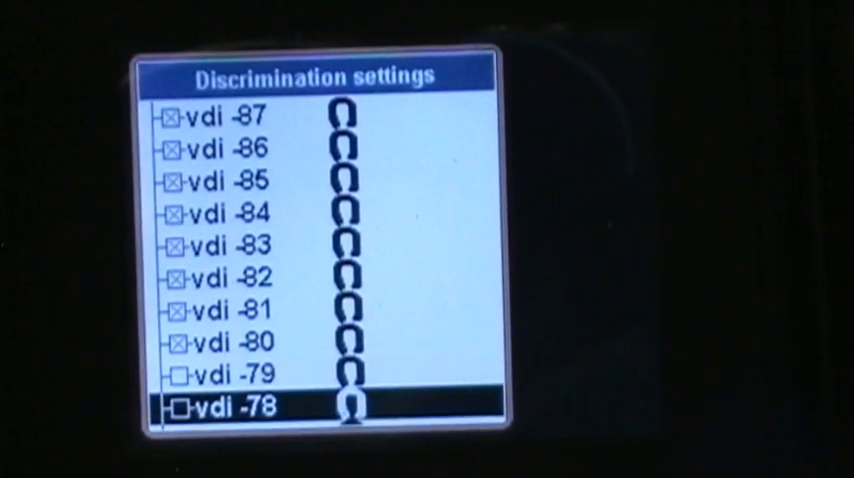
Step: Scroll past the unticked -79 to -41 range and tick VDI values -40 through -1
{"action": "scroll", "scroll_direction": "down", "scroll_amount": 3}
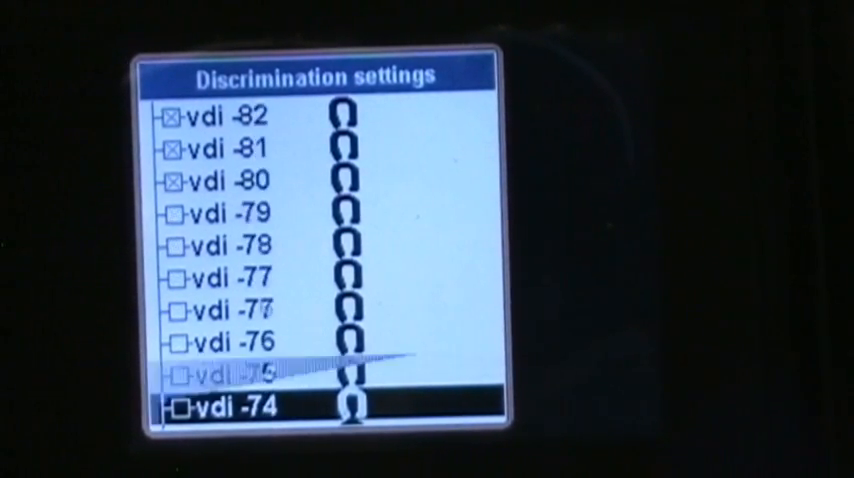
{"action": "scroll", "scroll_direction": "down", "scroll_amount": 3}
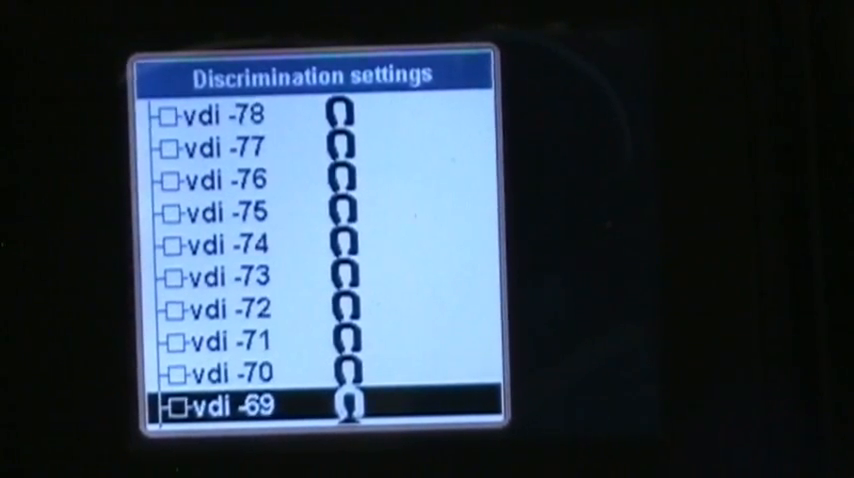
{"action": "scroll", "scroll_direction": "down", "scroll_amount": 3}
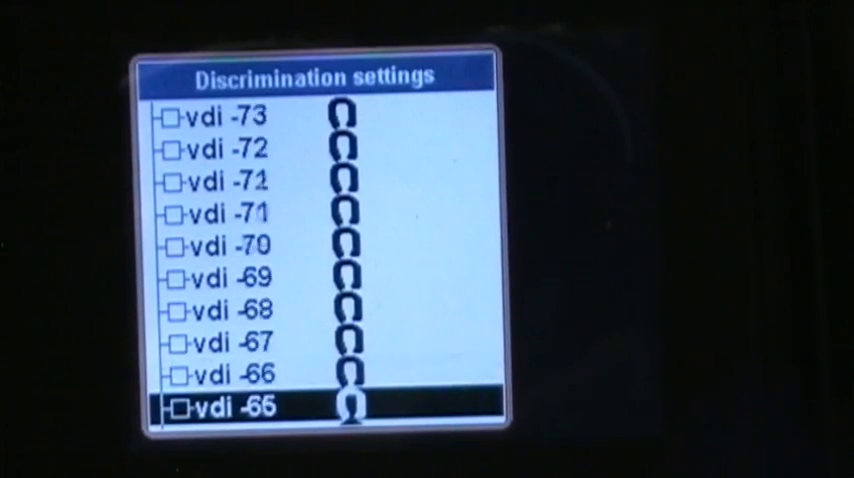
{"action": "scroll", "scroll_direction": "down", "scroll_amount": 3}
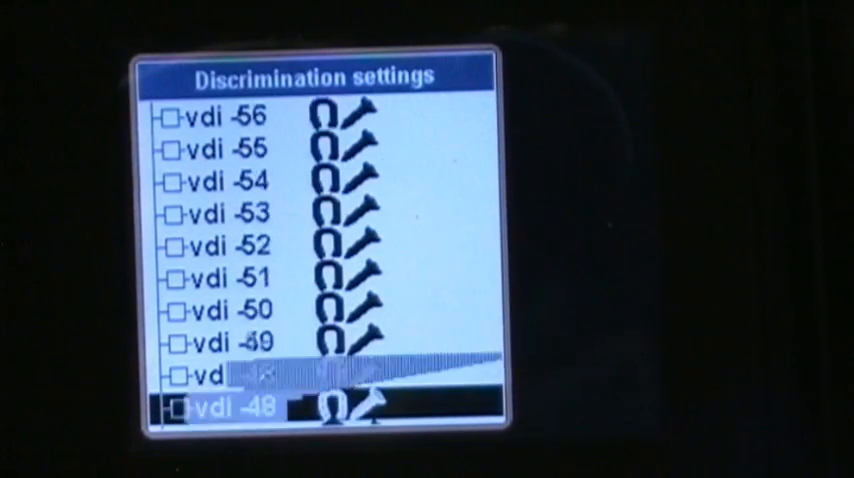
{"action": "scroll", "scroll_direction": "down", "scroll_amount": 3}
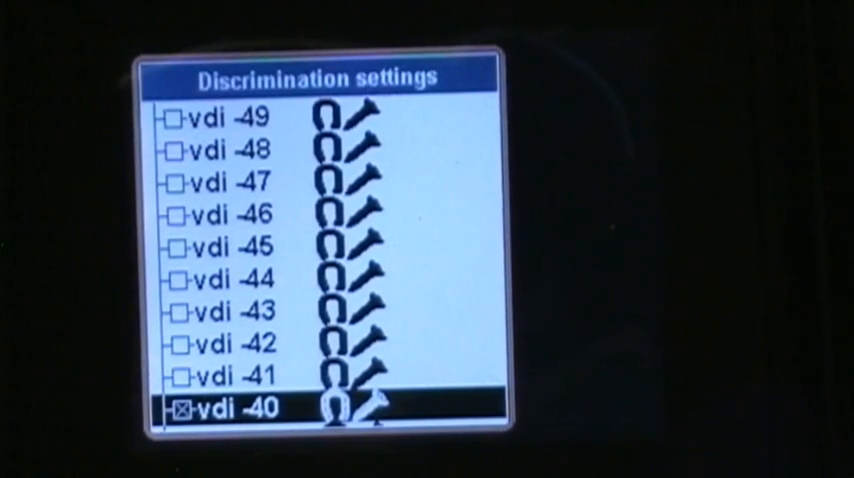
{"action": "scroll", "scroll_direction": "down", "scroll_amount": 3}
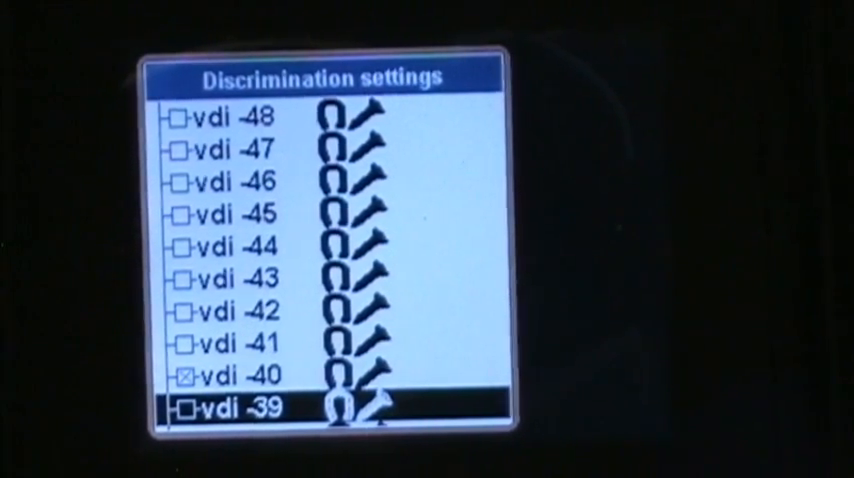
{"action": "scroll", "scroll_direction": "down", "scroll_amount": 3}
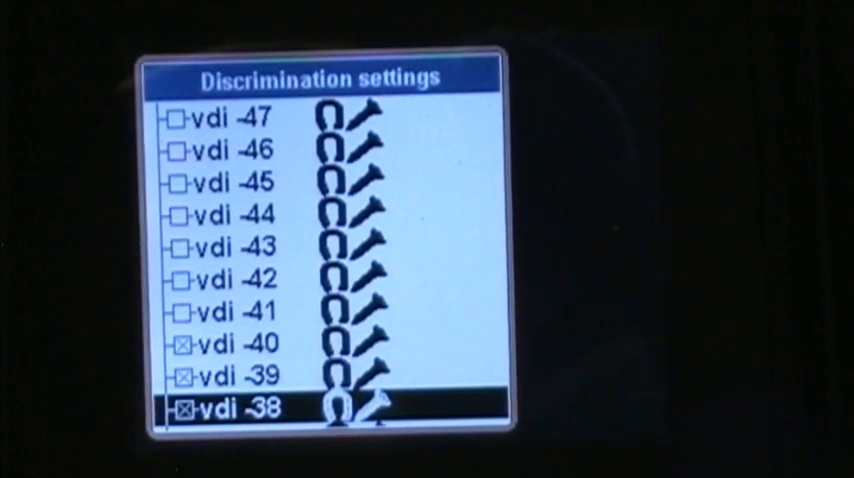
{"action": "scroll", "scroll_direction": "down", "scroll_amount": 3}
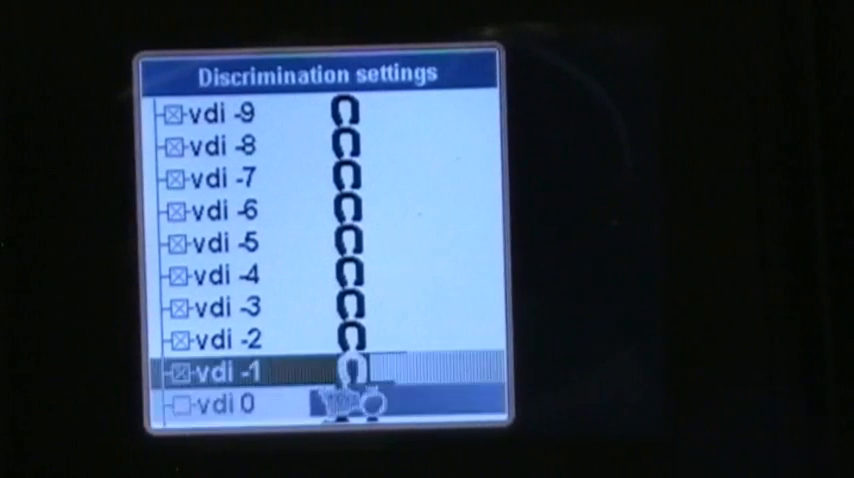
Step: Untick VDI -5 and entries -25 through -21, keeping -20 through -17 accepted
{"action": "scroll", "scroll_direction": "up", "scroll_amount": 3}
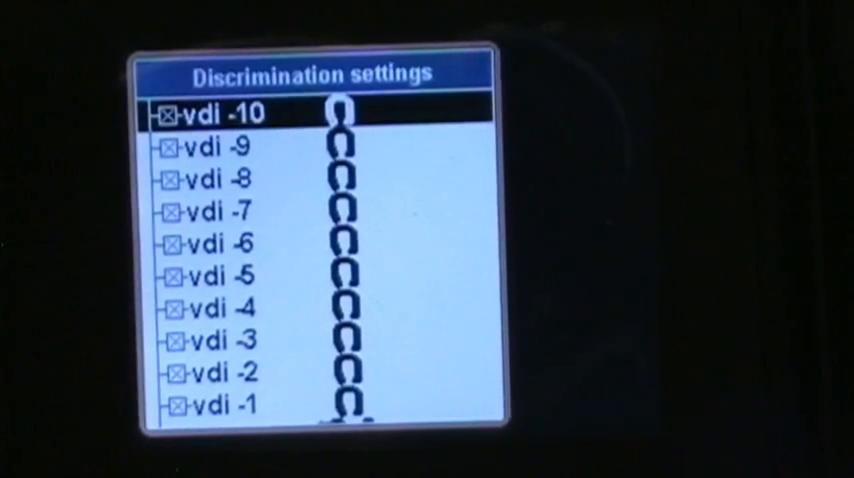
{"action": "scroll", "scroll_direction": "down", "scroll_amount": 3}
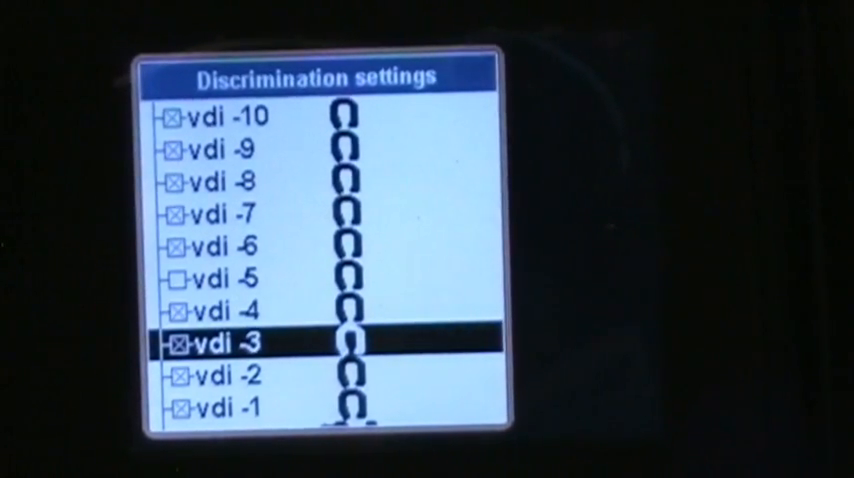
{"action": "scroll", "scroll_direction": "down", "scroll_amount": 3}
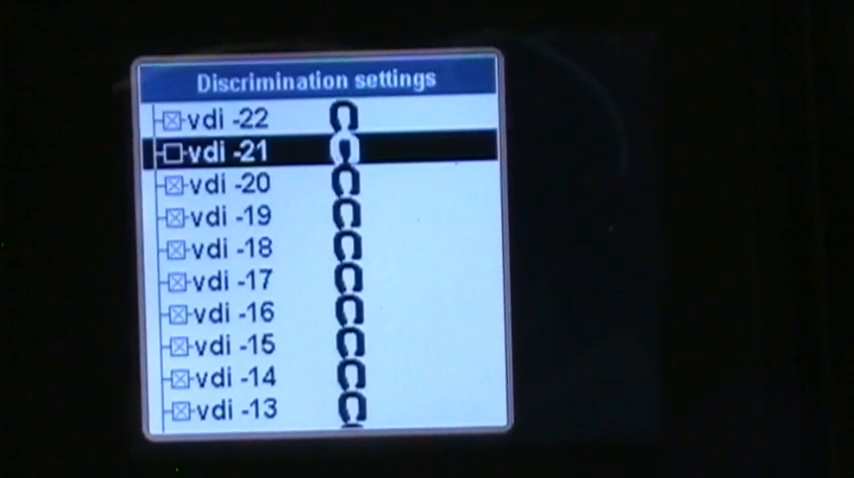
{"action": "scroll", "scroll_direction": "up", "scroll_amount": 3}
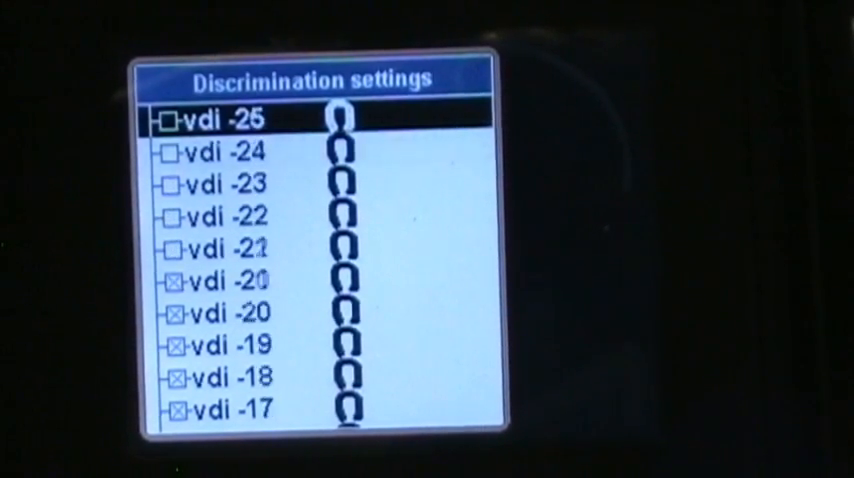